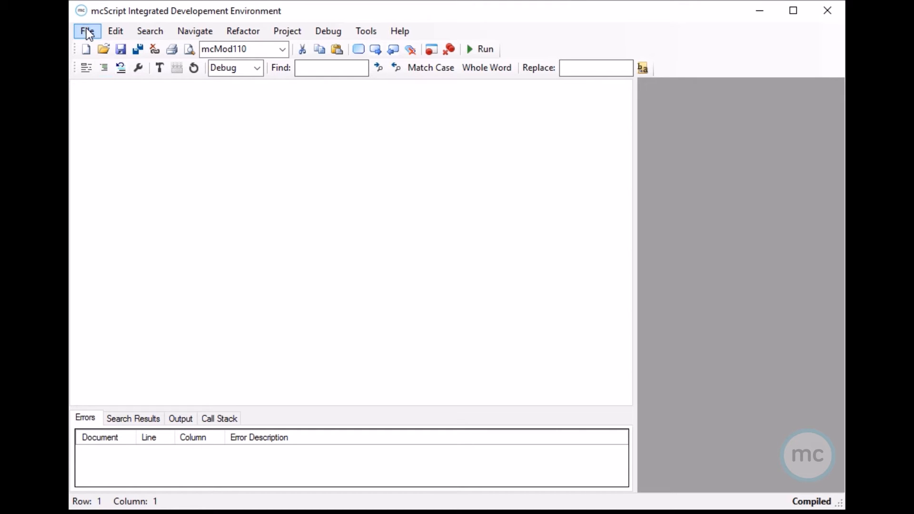
# - Create a new project 'firstproject' for the mcMod110 device type
pyautogui.click(86, 31)
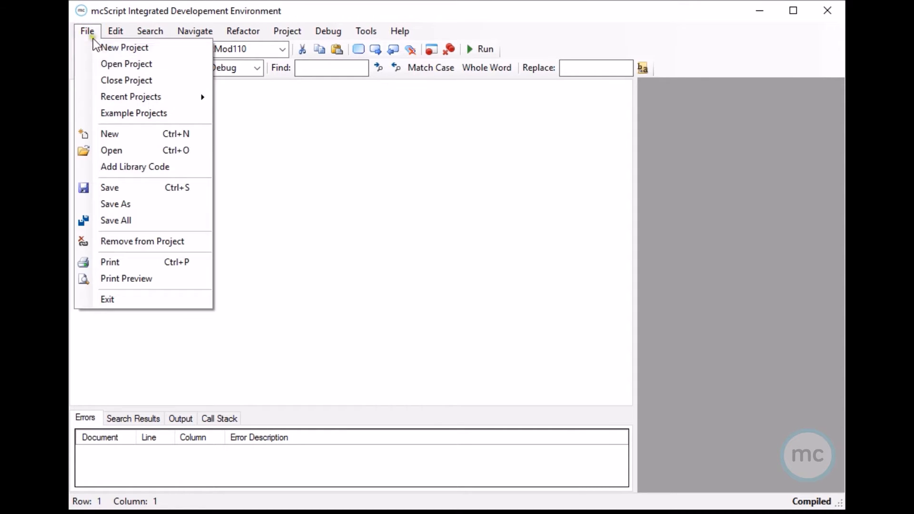
pyautogui.click(86, 31)
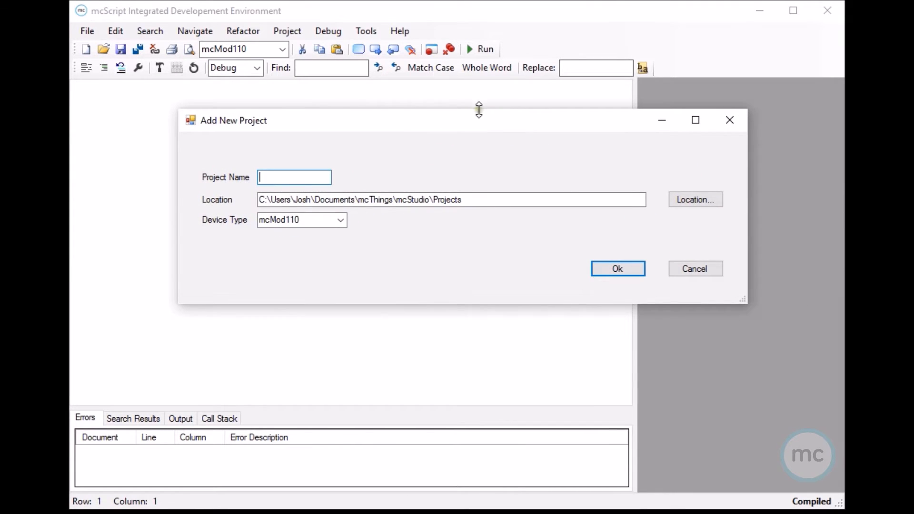
pyautogui.moveTo(226, 225)
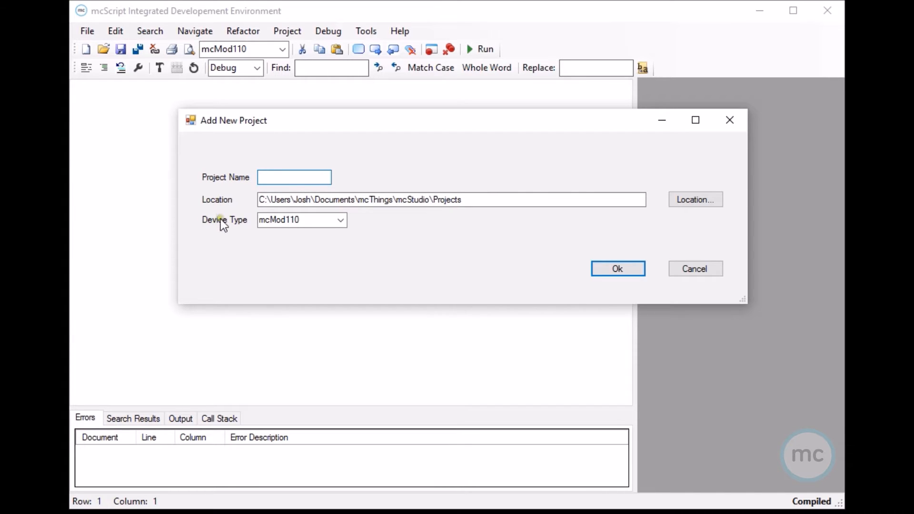
pyautogui.click(341, 220)
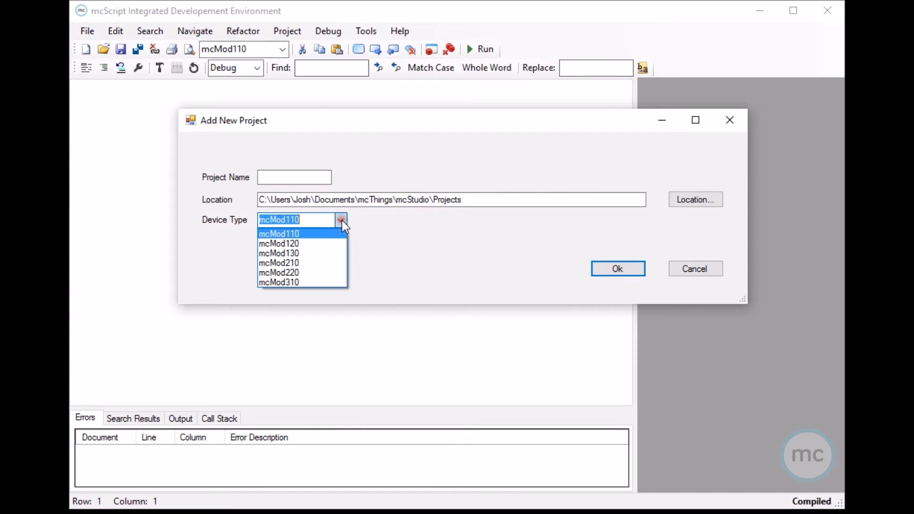
pyautogui.click(279, 233)
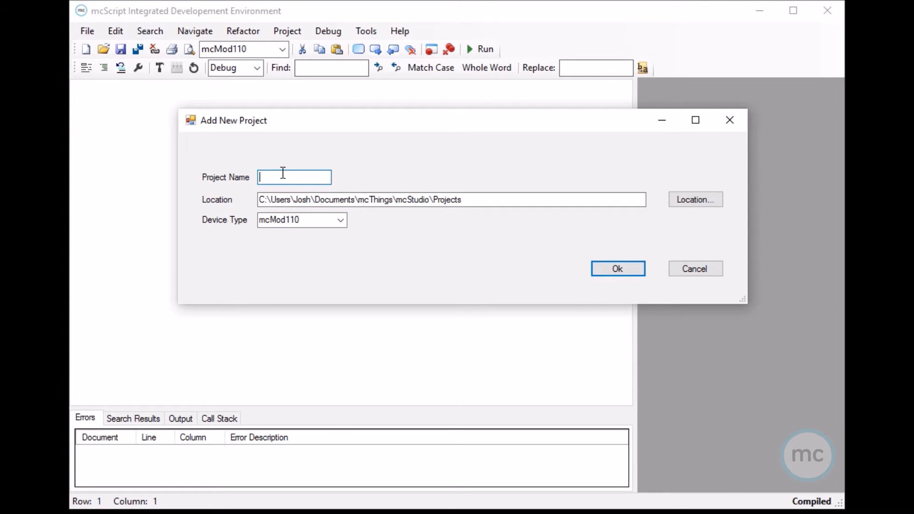
pyautogui.write('first')
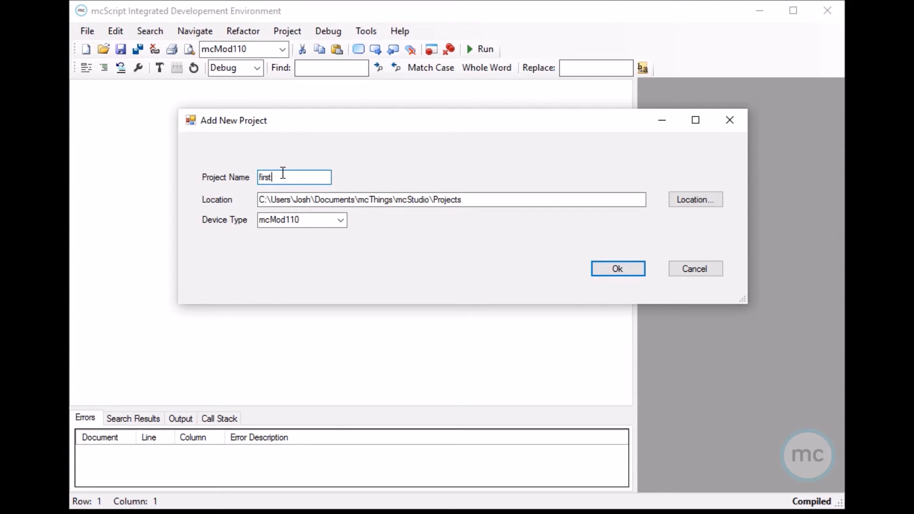
pyautogui.write('project')
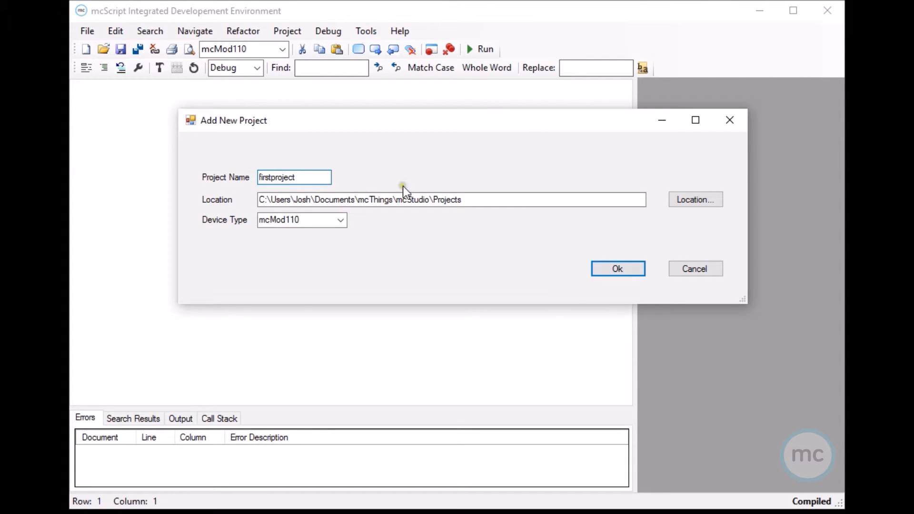
pyautogui.click(617, 268)
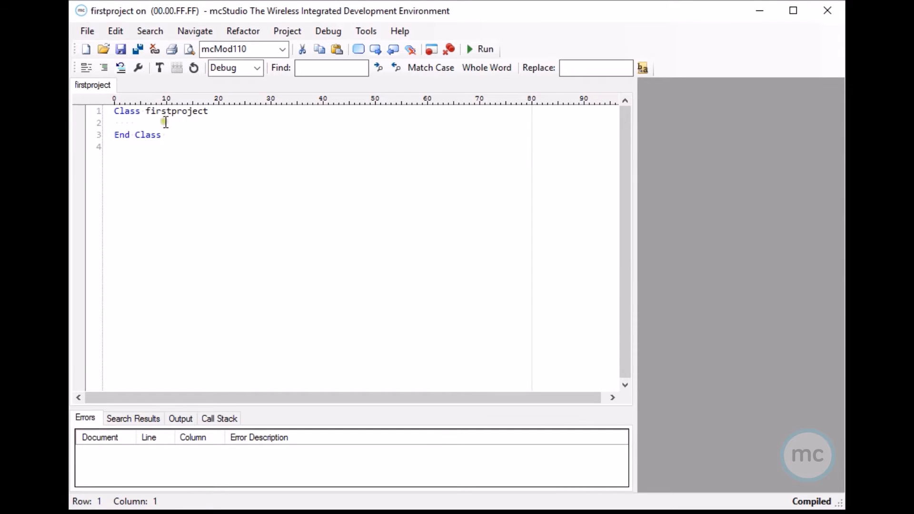
pyautogui.moveTo(185, 219)
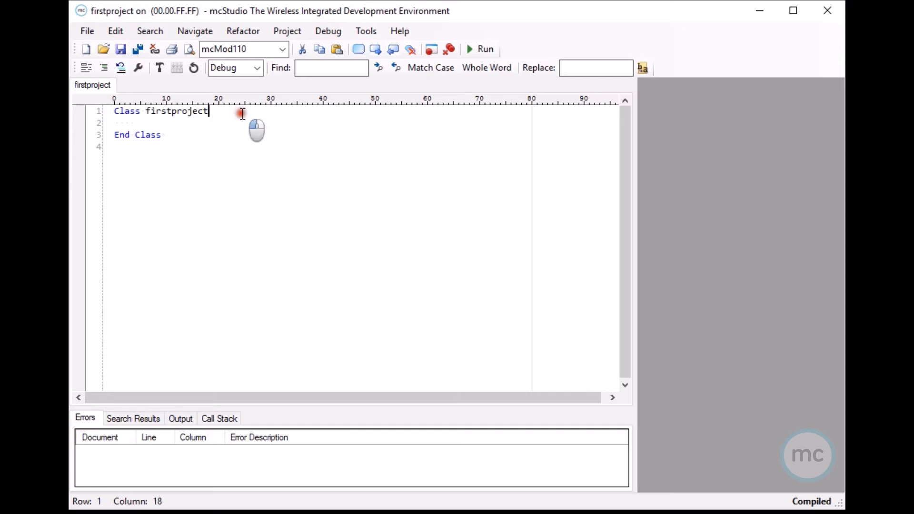
# - Type Shared Event blinkLED() RaiseEvent Every 500 milliSeconds with body LedRed = Not LedRed
pyautogui.press('Enter')
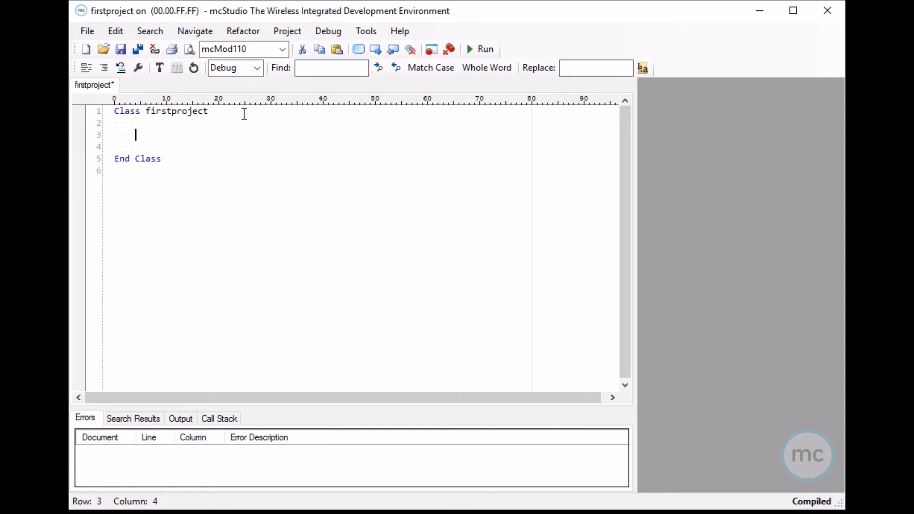
pyautogui.moveTo(232, 104)
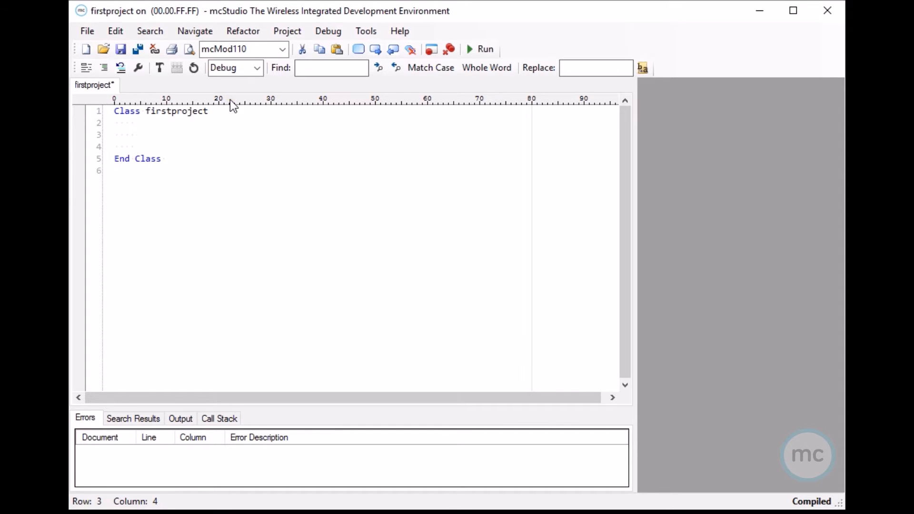
pyautogui.click(135, 134)
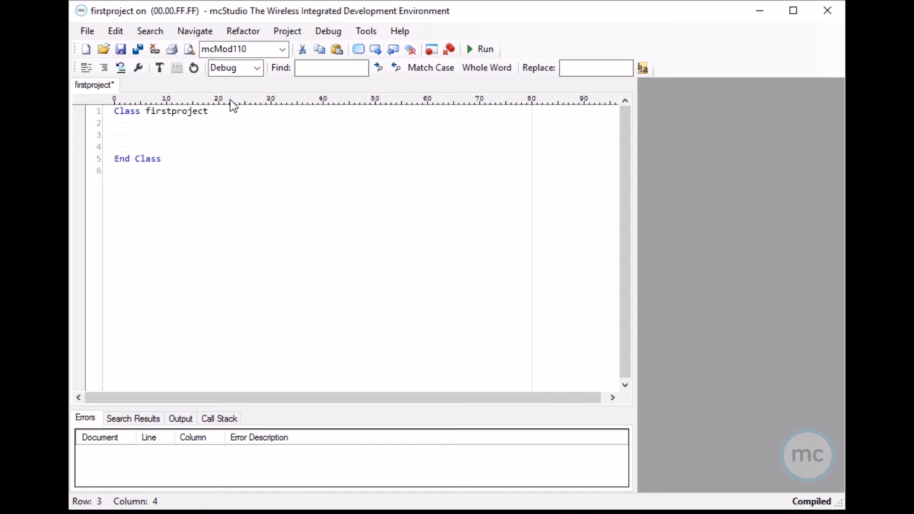
pyautogui.write('sh')
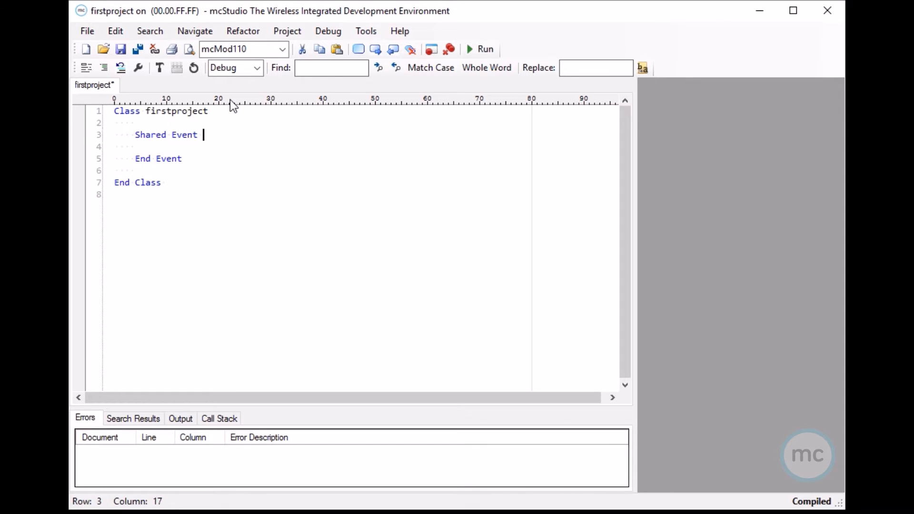
pyautogui.write('blinkLE')
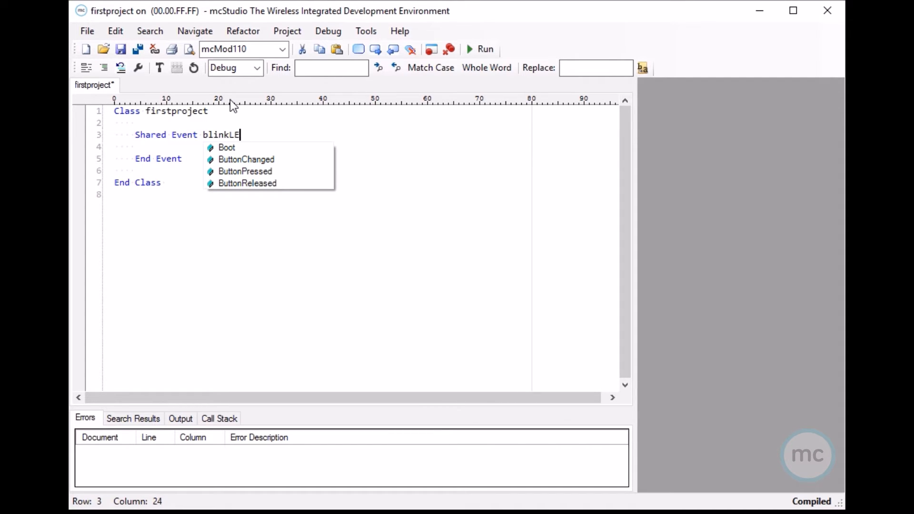
pyautogui.write('D()')
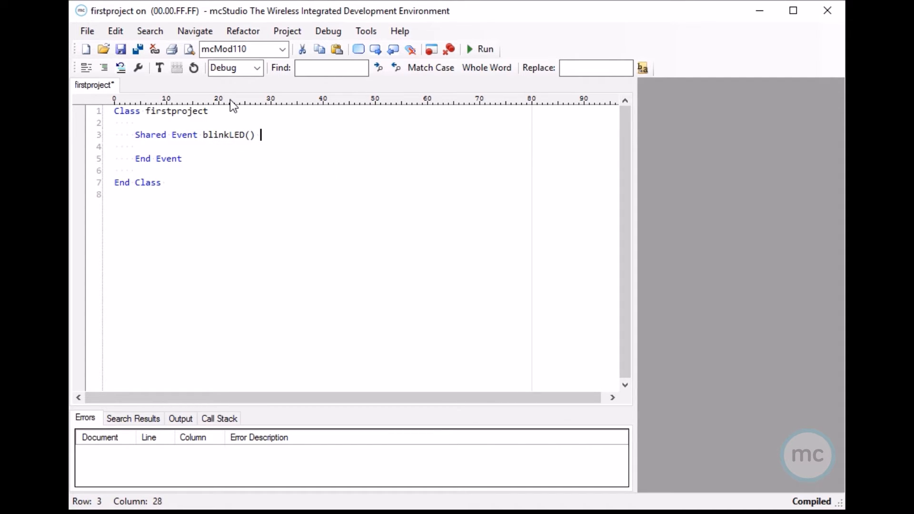
pyautogui.write('RaiseEvent')
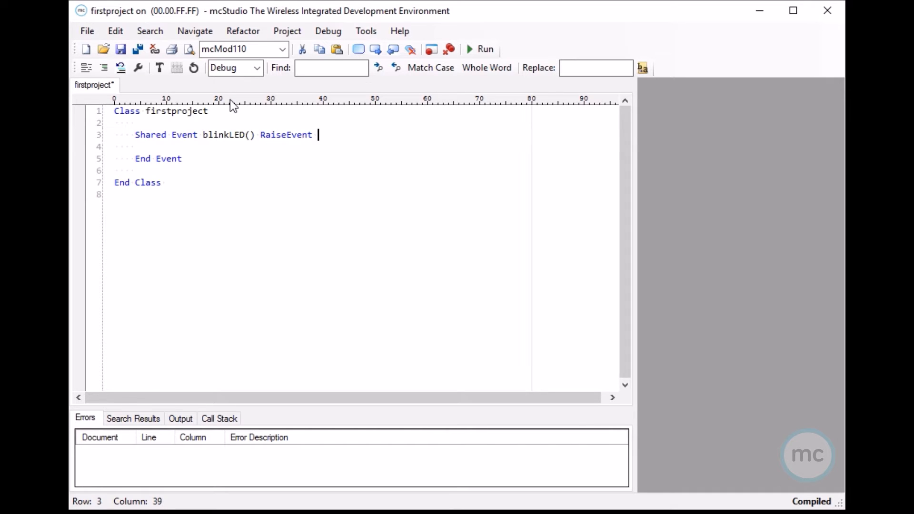
pyautogui.write('Every')
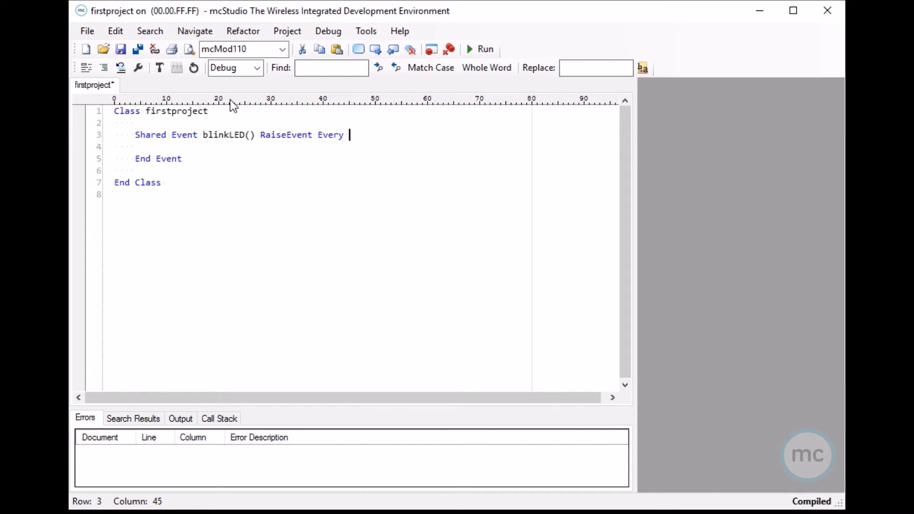
pyautogui.write('500')
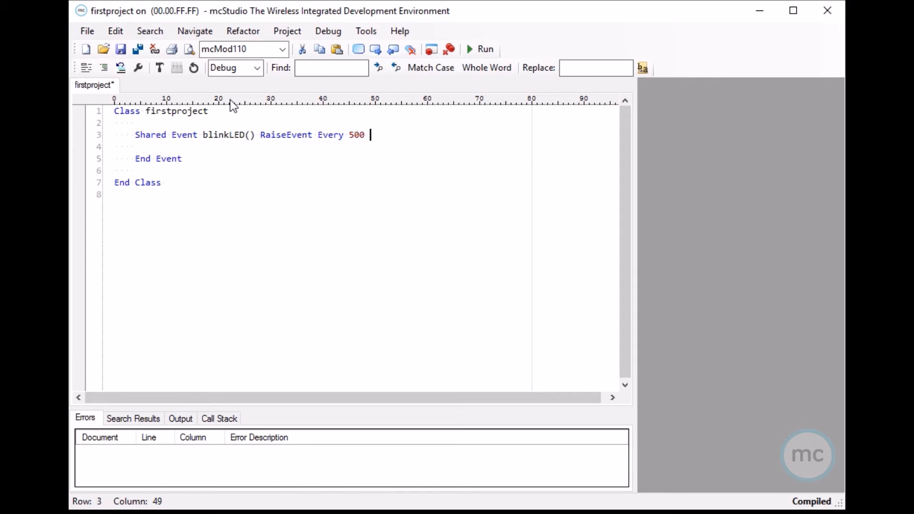
pyautogui.write('milliSeconds')
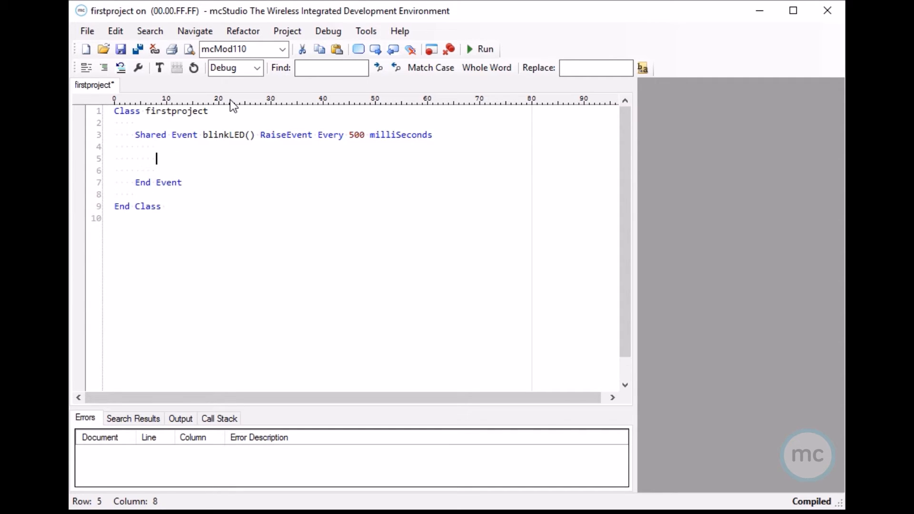
pyautogui.write('led')
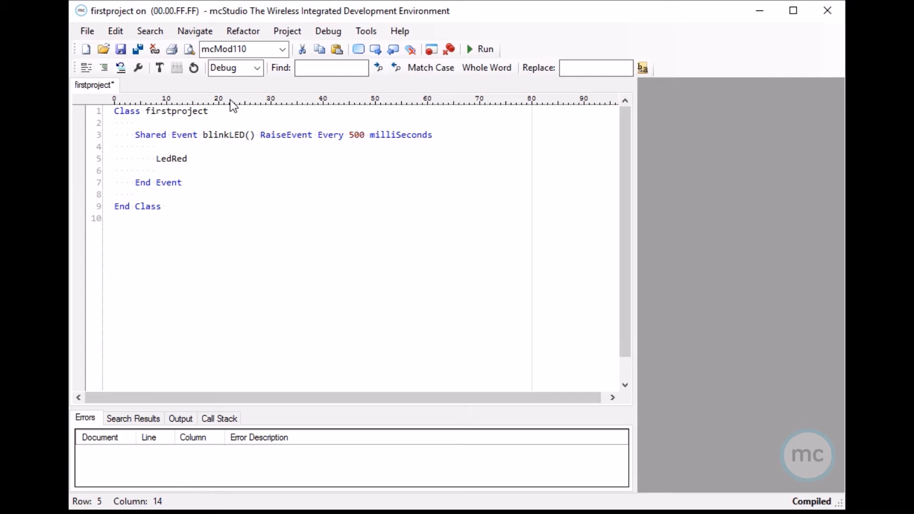
pyautogui.write('= Not')
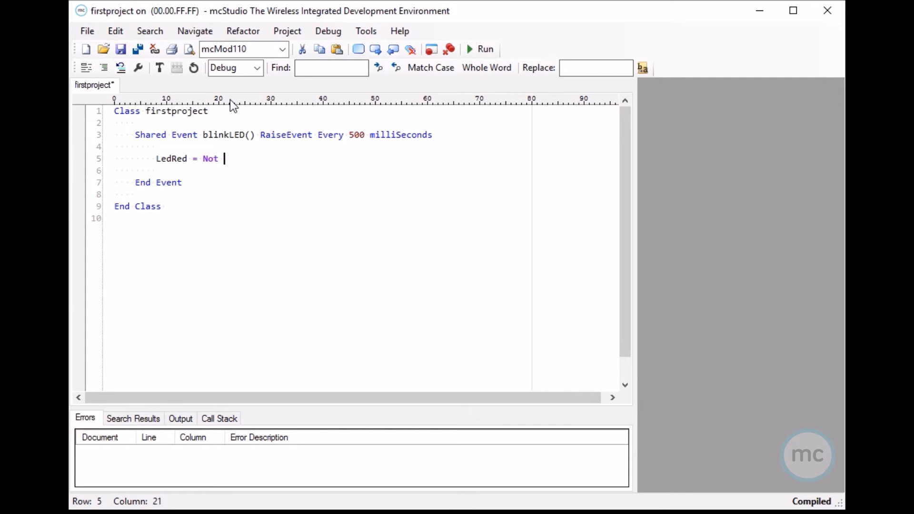
pyautogui.write('led')
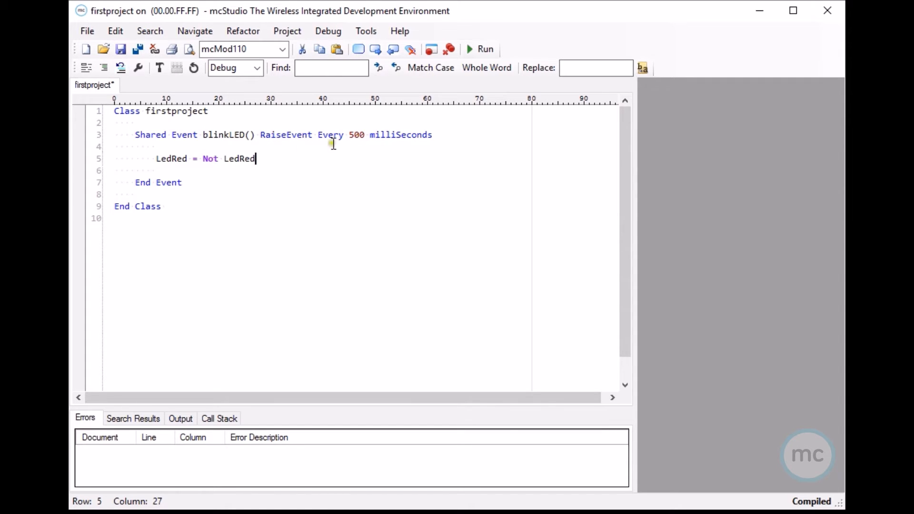
pyautogui.moveTo(220, 169)
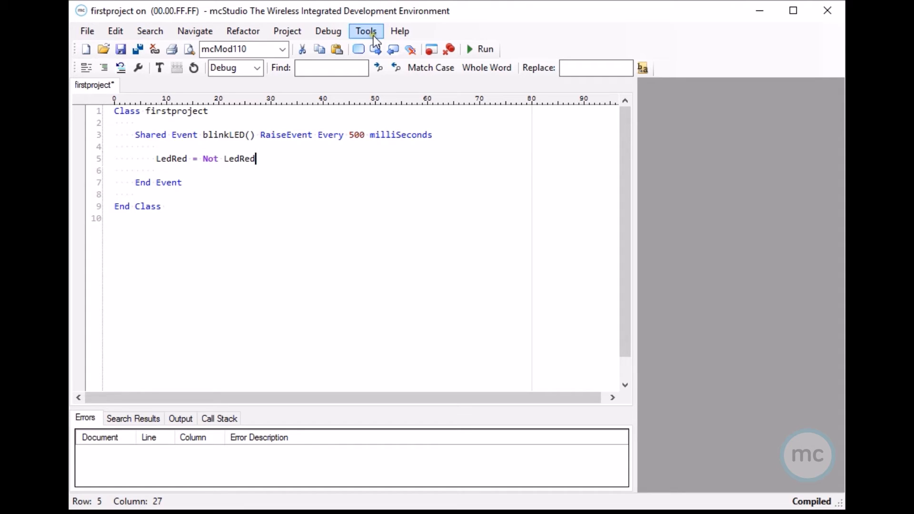
# - Open Tools > Devices and activate the mcGate110 gateway to reach device 00.01.00.D5
pyautogui.click(366, 31)
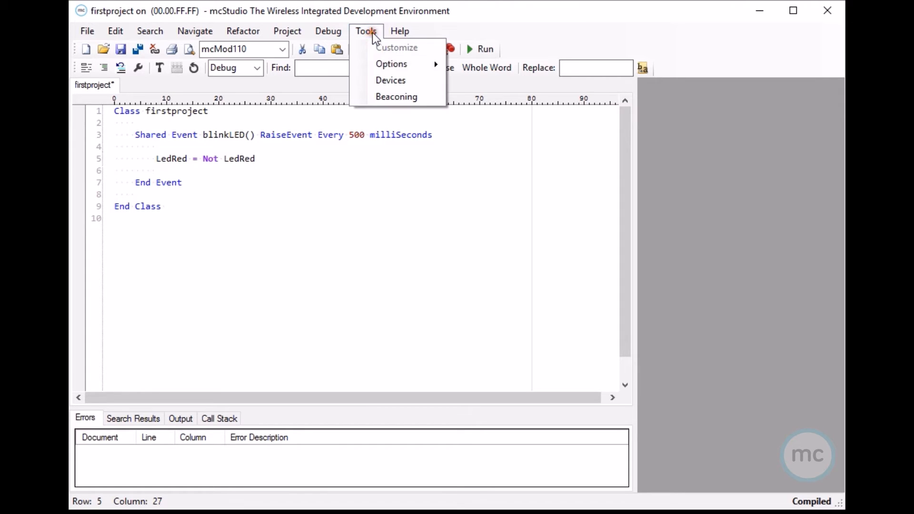
pyautogui.click(365, 31)
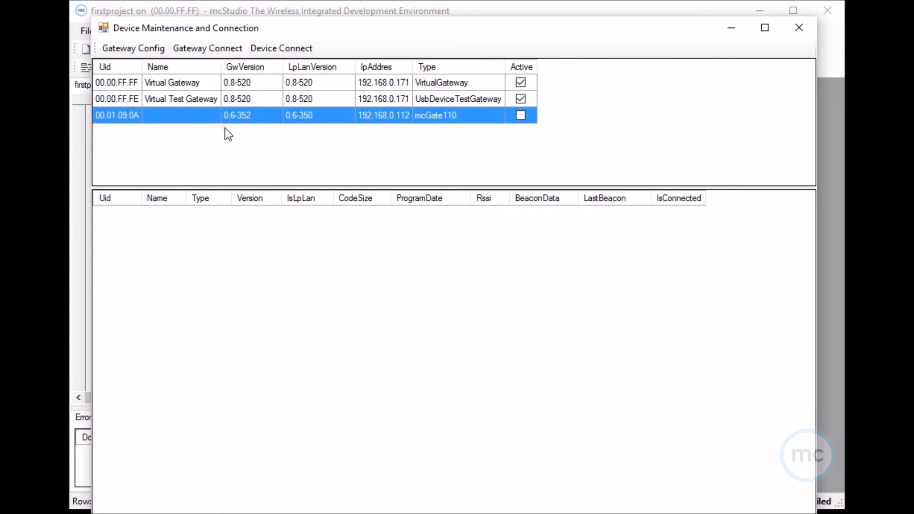
pyautogui.moveTo(225, 136)
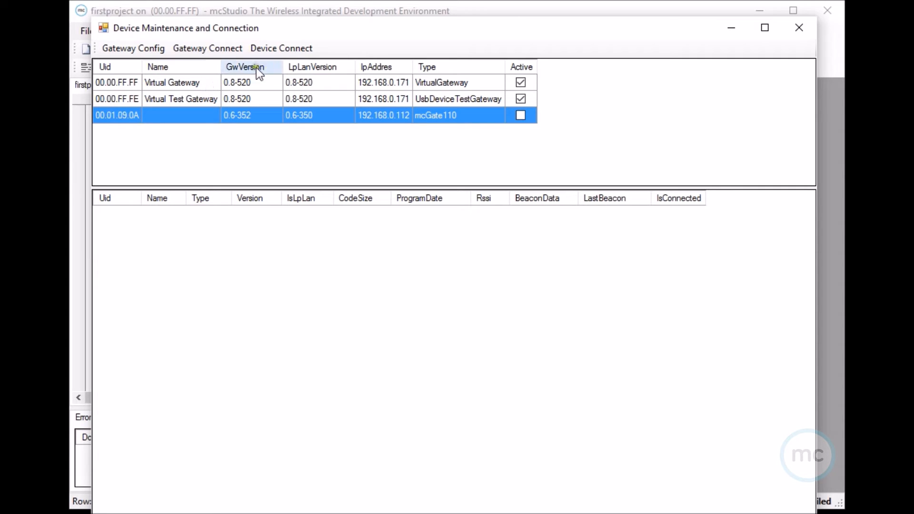
pyautogui.click(520, 115)
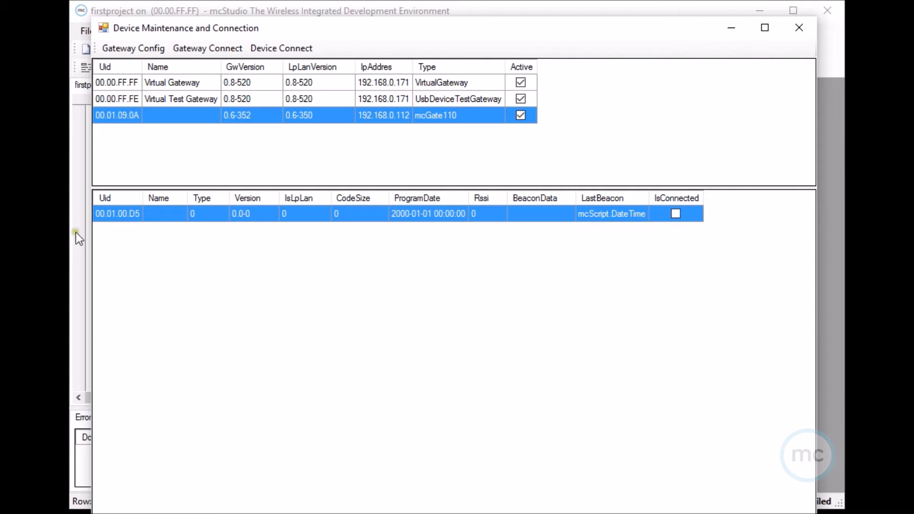
pyautogui.moveTo(145, 218)
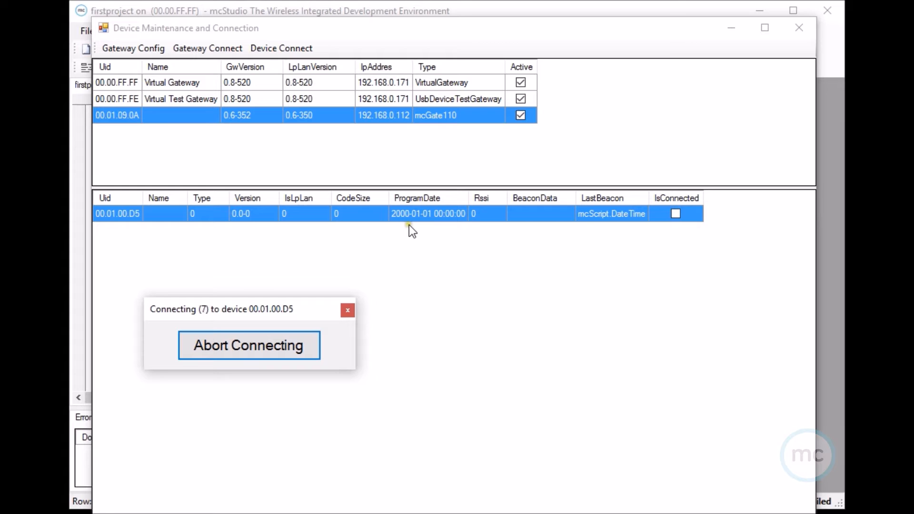
pyautogui.moveTo(405, 238)
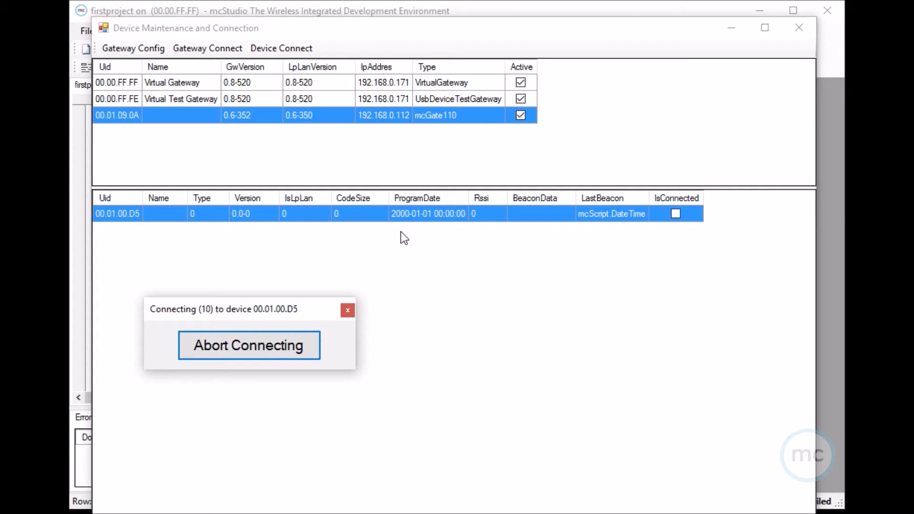
pyautogui.moveTo(379, 234)
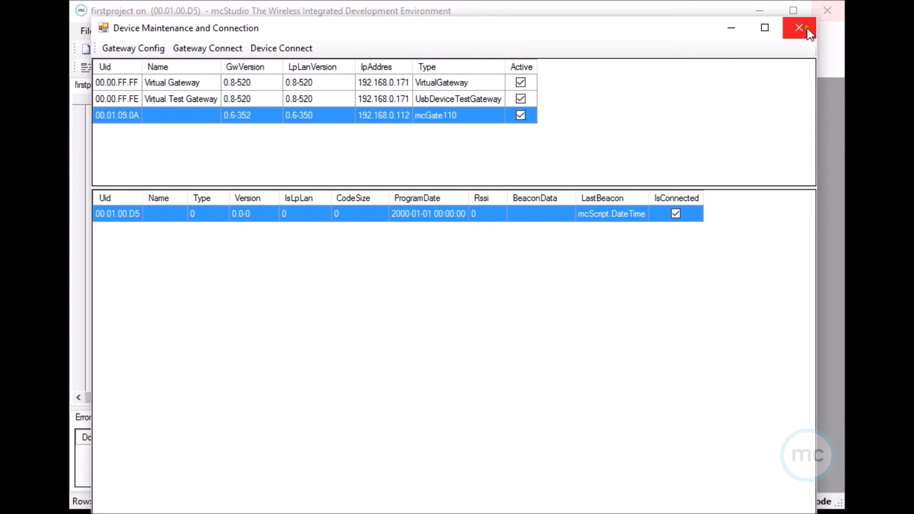
# - Close the Device Maintenance and Connection window
pyautogui.click(799, 28)
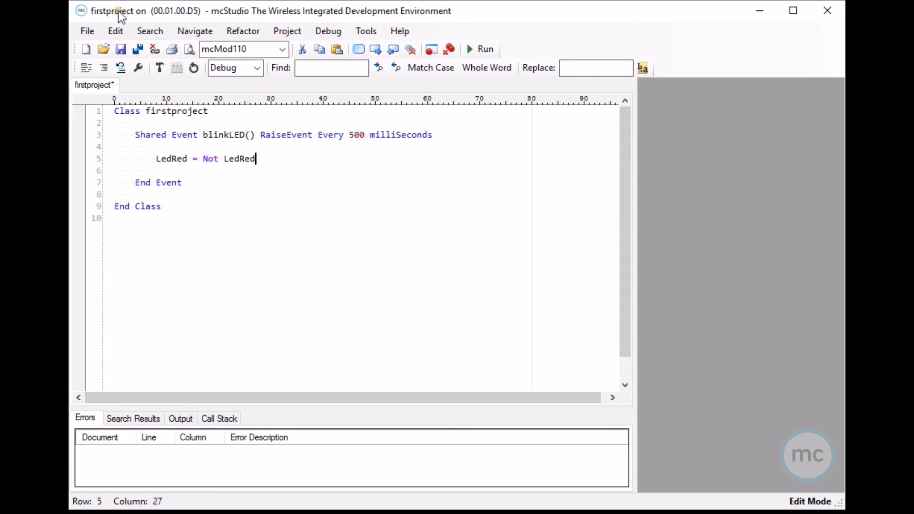
pyautogui.moveTo(164, 19)
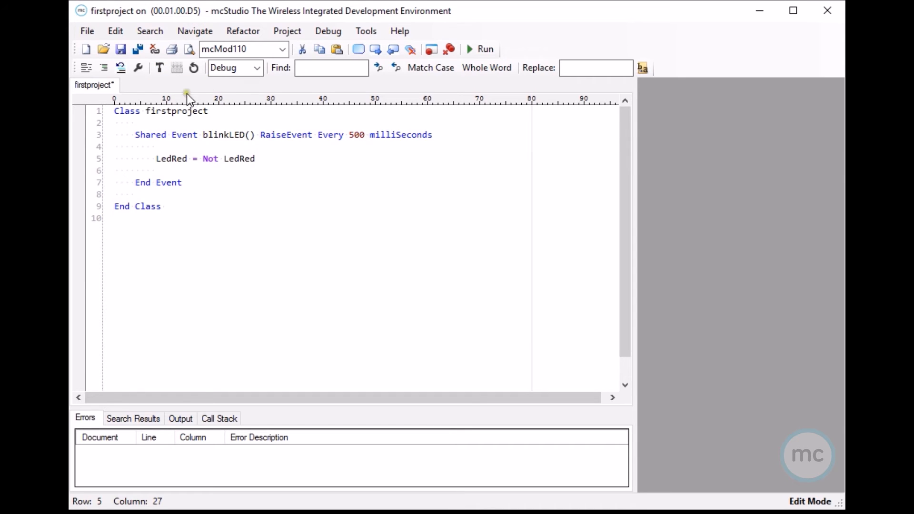
pyautogui.moveTo(139, 50)
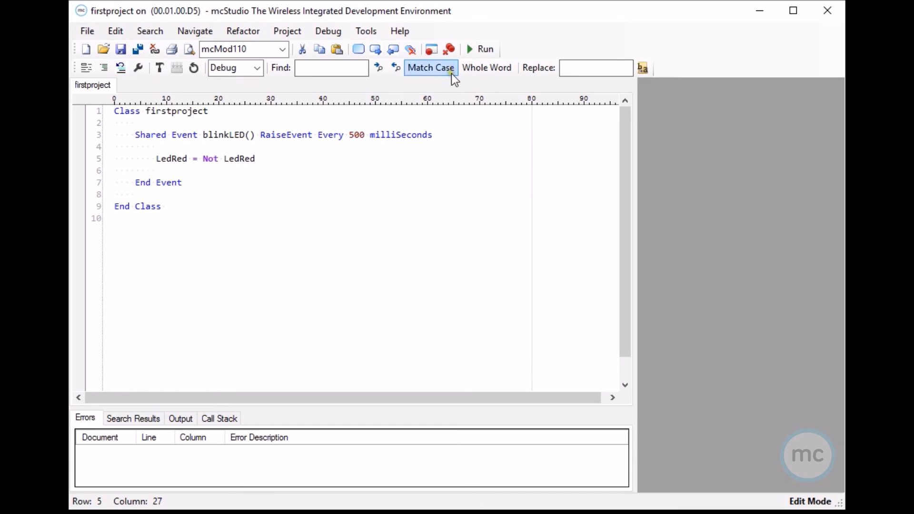
pyautogui.moveTo(484, 49)
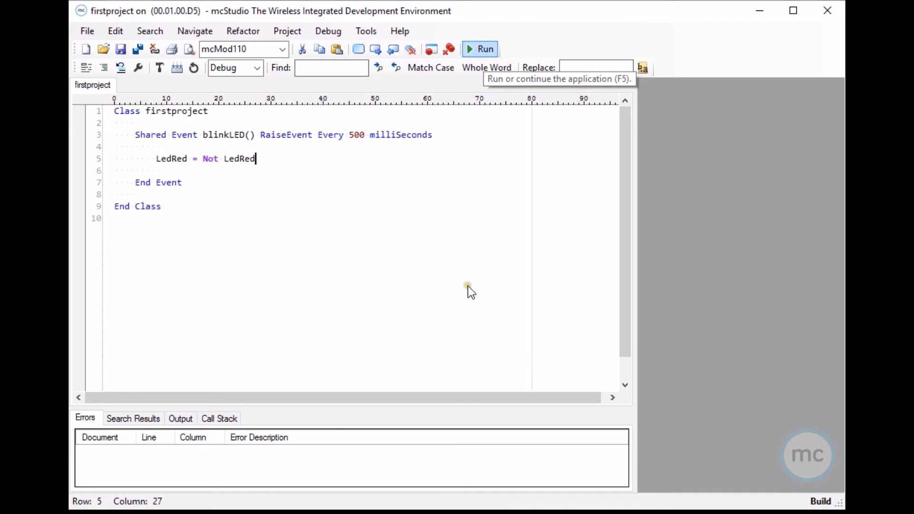
# - Start firstproject in the debugger with Run, then stop it
pyautogui.click(480, 49)
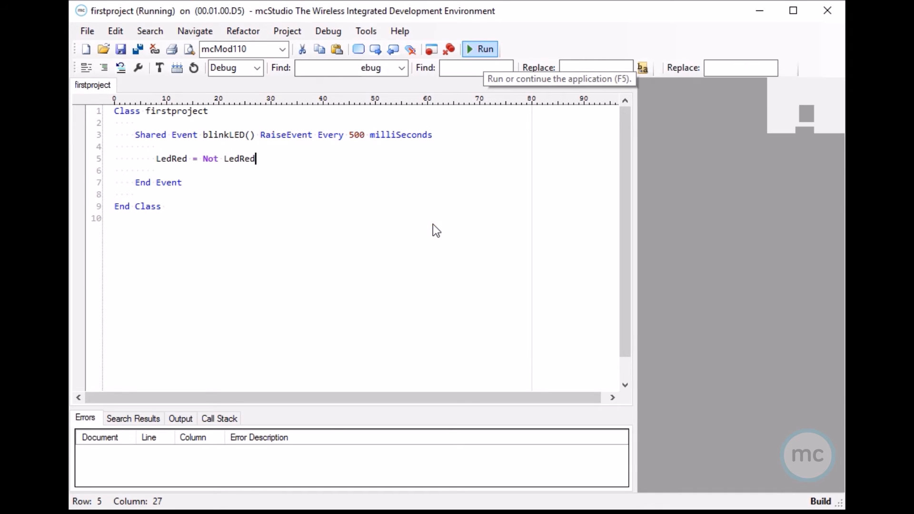
pyautogui.click(480, 49)
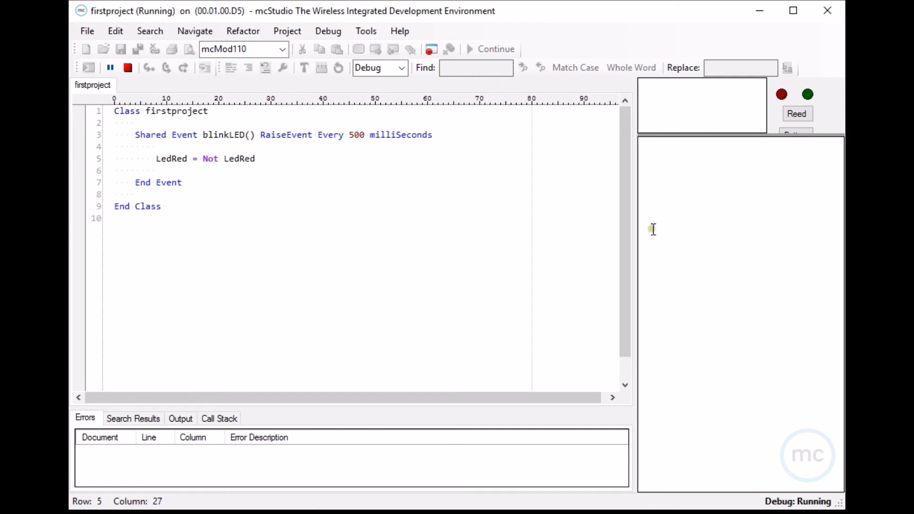
pyautogui.moveTo(240, 159)
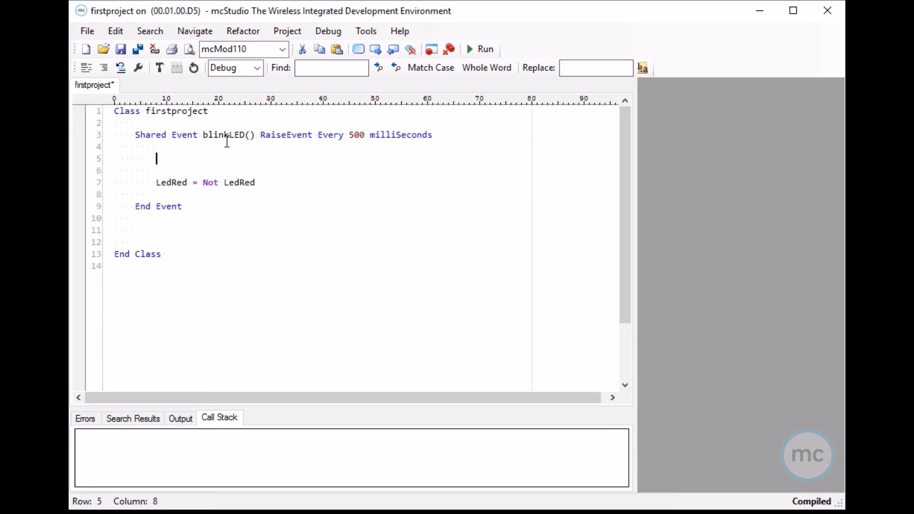
# - In blinkLED, add Dim foo As Boolean = False, foo = True and foo = False
pyautogui.write('dim')
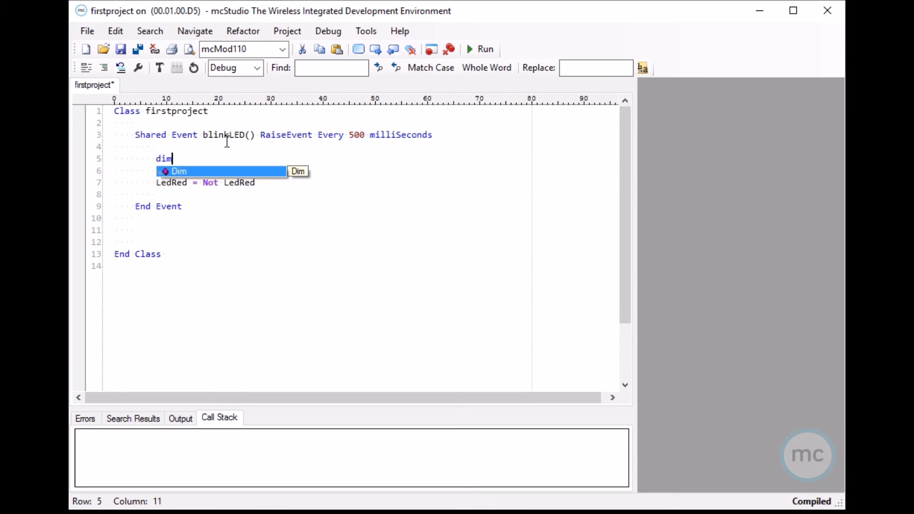
pyautogui.write('foo As bool')
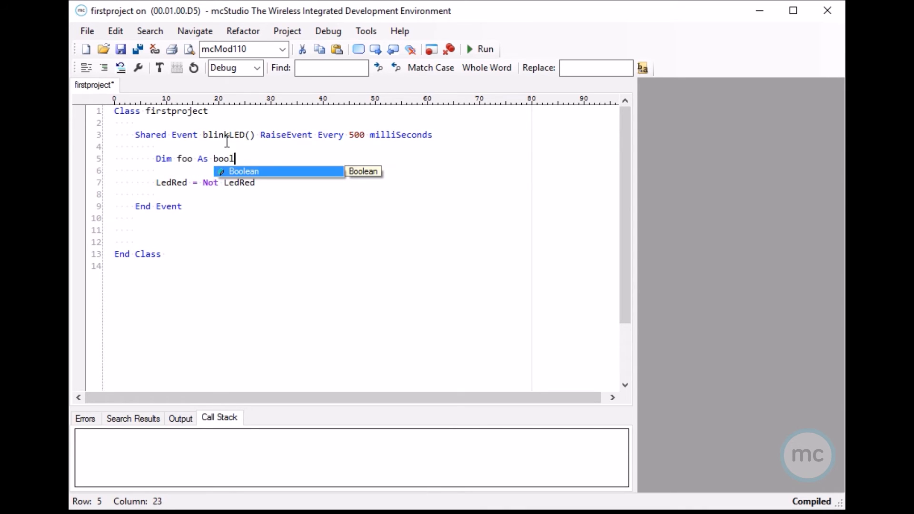
pyautogui.write('ean')
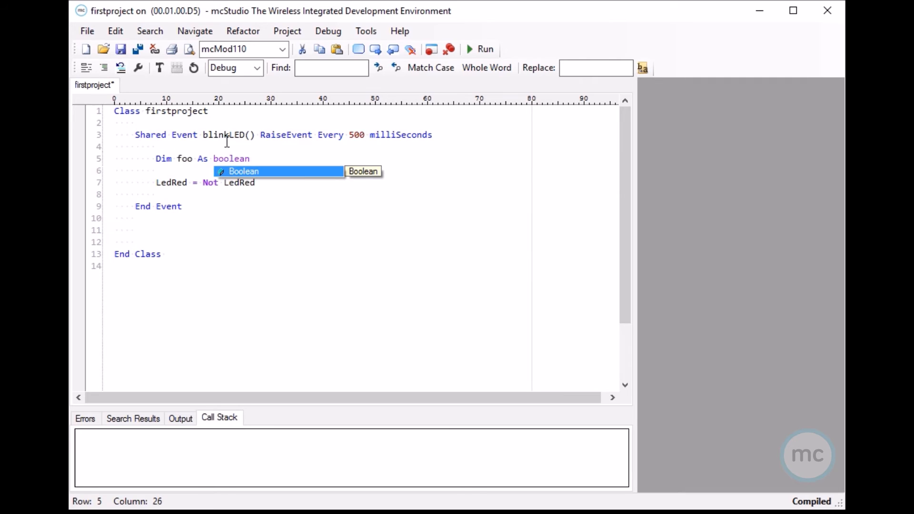
pyautogui.write('=')
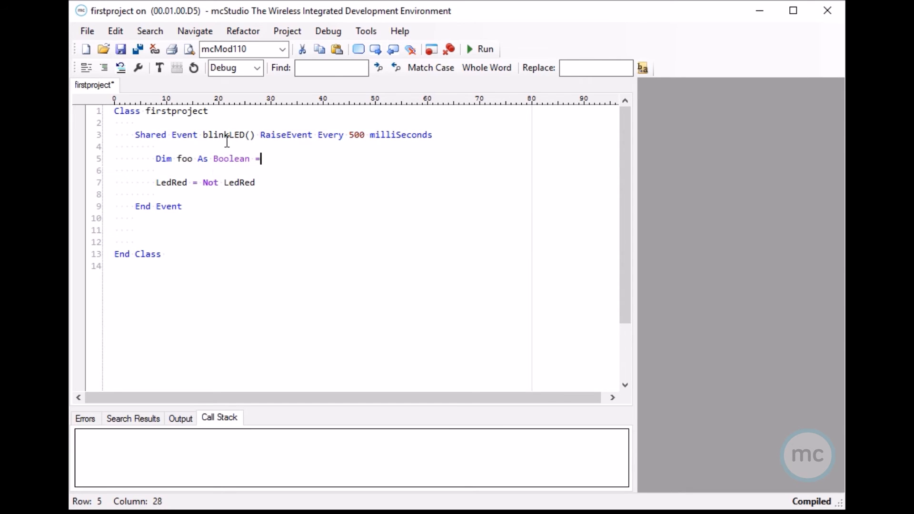
pyautogui.write('false')
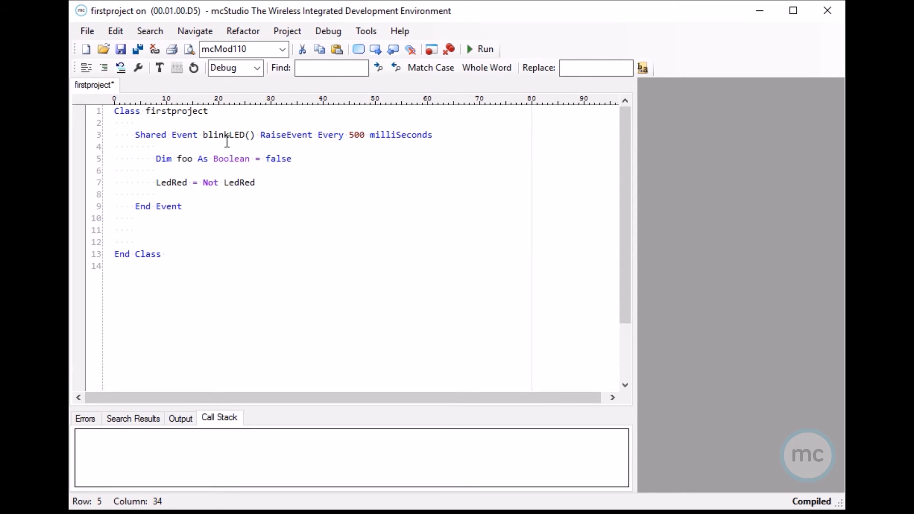
pyautogui.write('foo = tru')
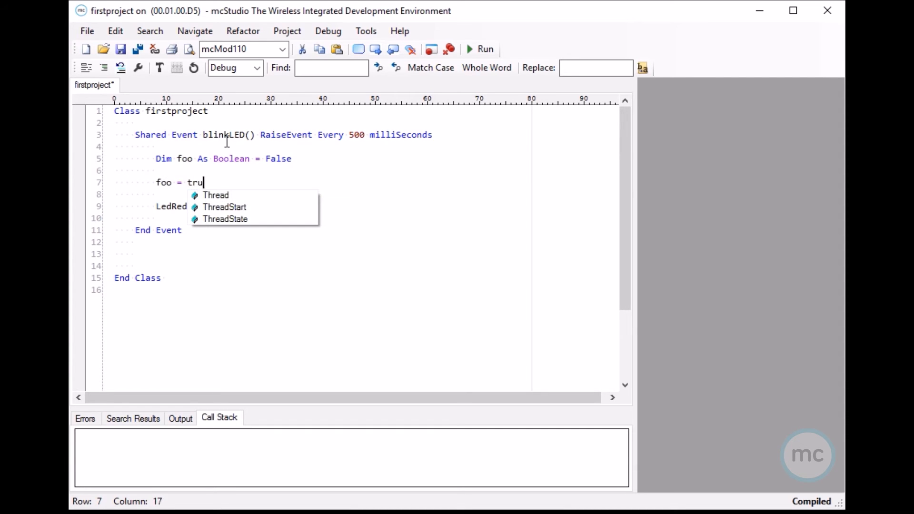
pyautogui.write('e')
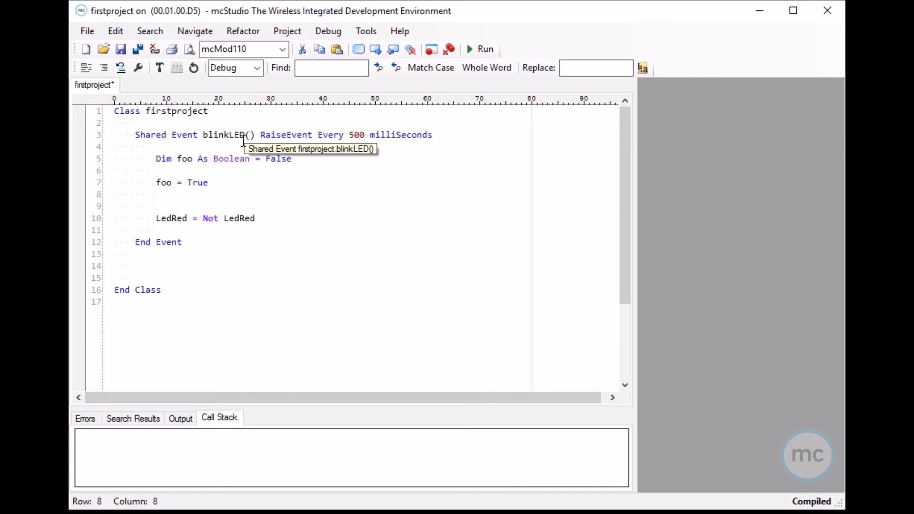
pyautogui.write('foo = false')
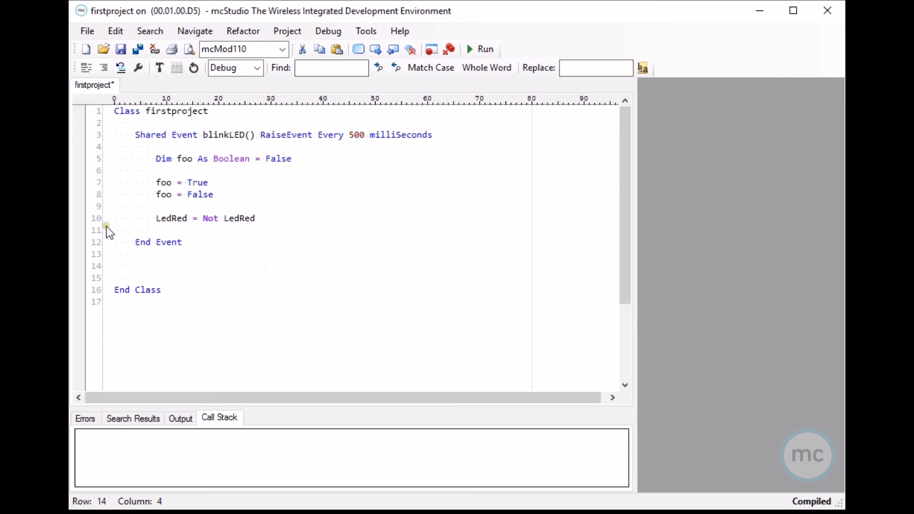
# - Set breakpoints on lines 7 and 8 (foo = True, foo = False) and run
pyautogui.click(80, 183)
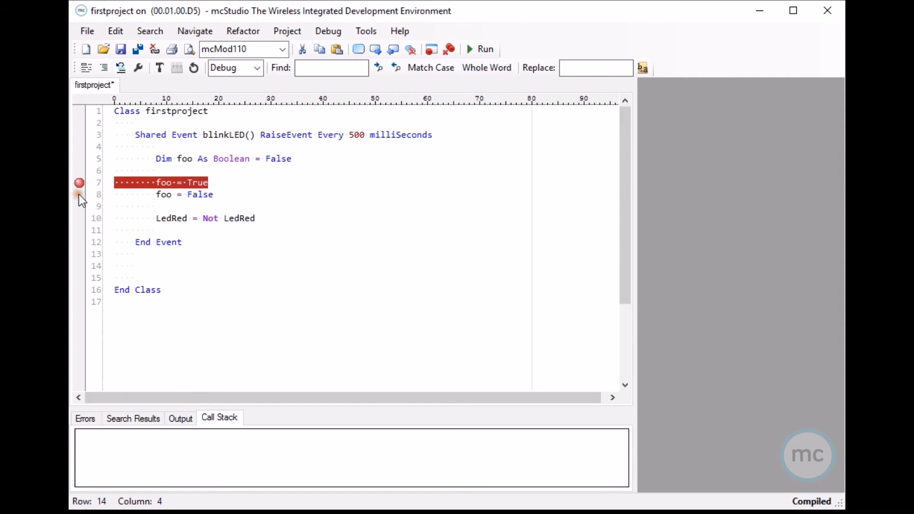
pyautogui.click(79, 195)
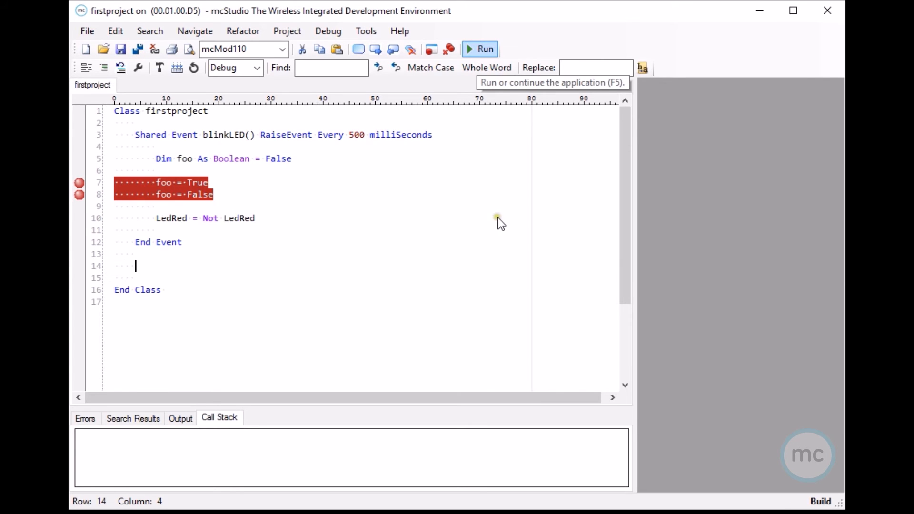
pyautogui.click(480, 49)
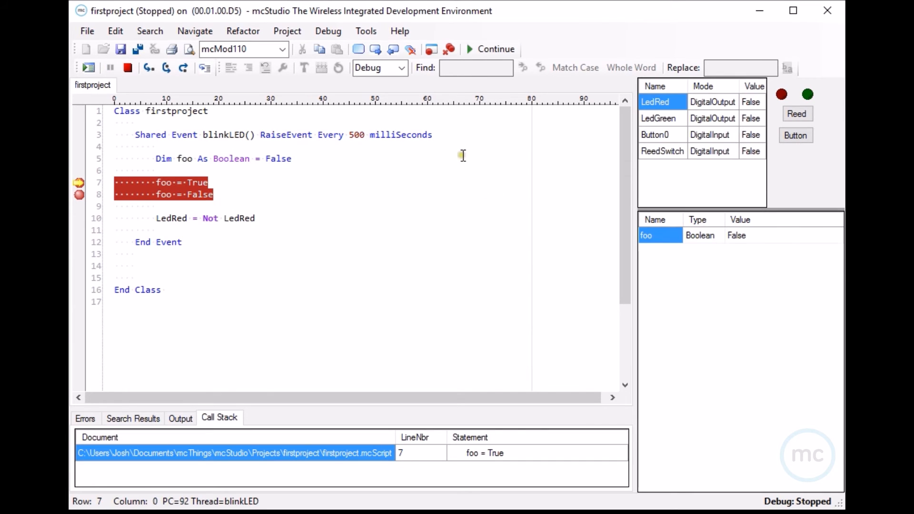
pyautogui.moveTo(185, 159)
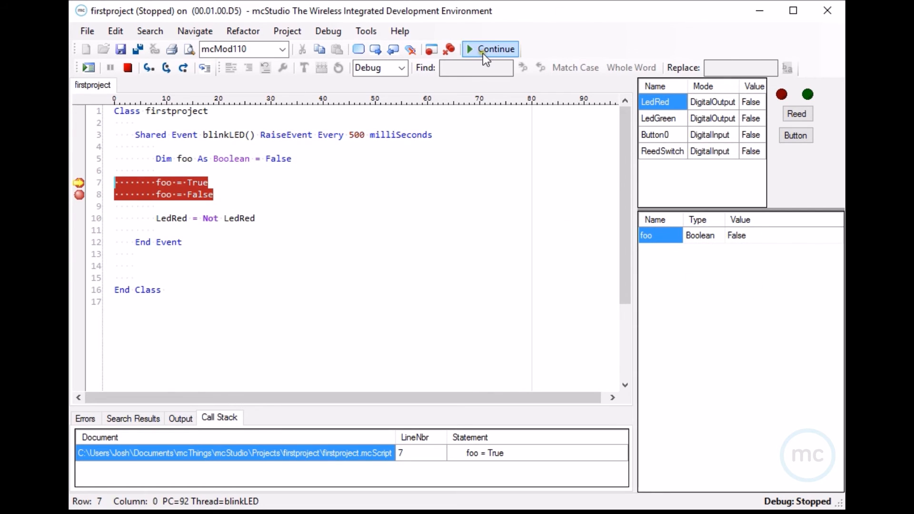
# - Continue to the line 8 breakpoint, where foo shows True
pyautogui.click(495, 49)
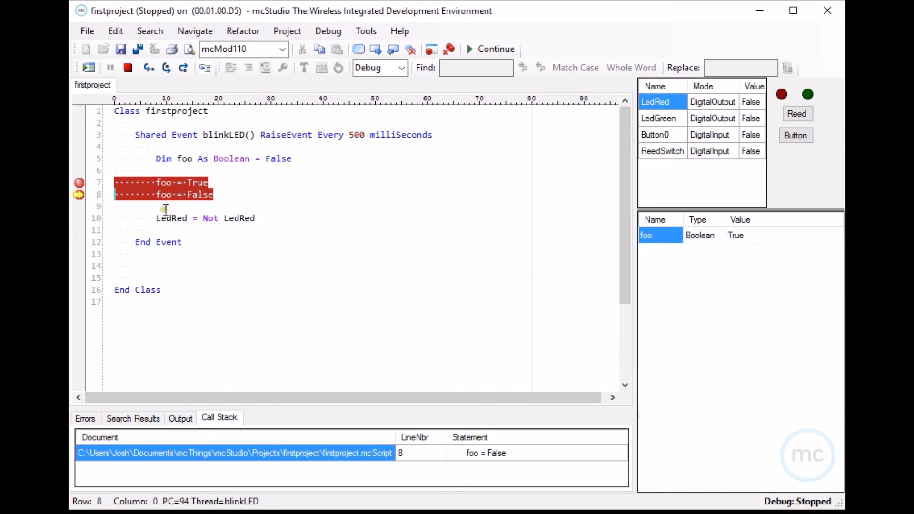
pyautogui.moveTo(733, 273)
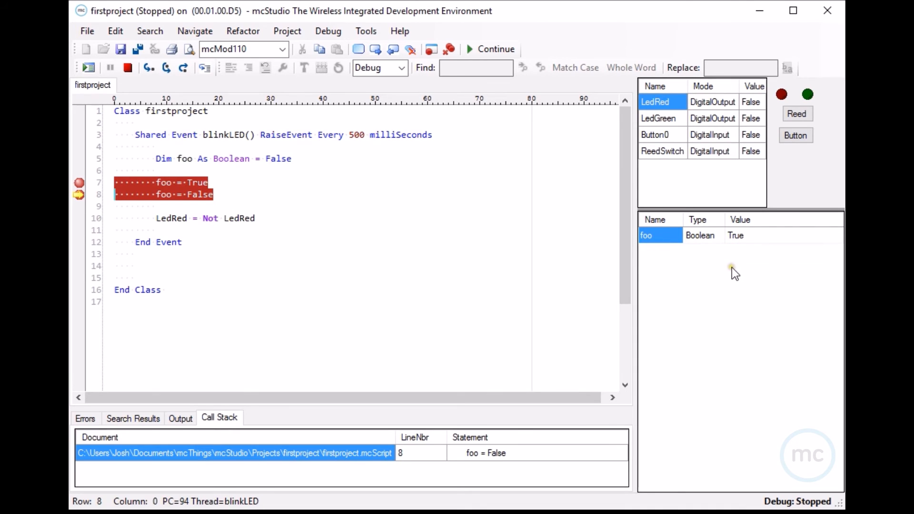
pyautogui.moveTo(774, 266)
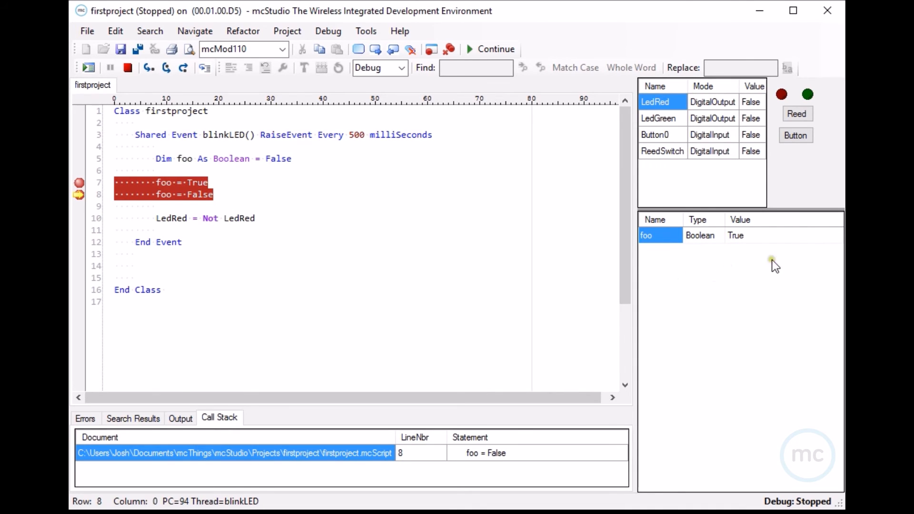
pyautogui.moveTo(717, 290)
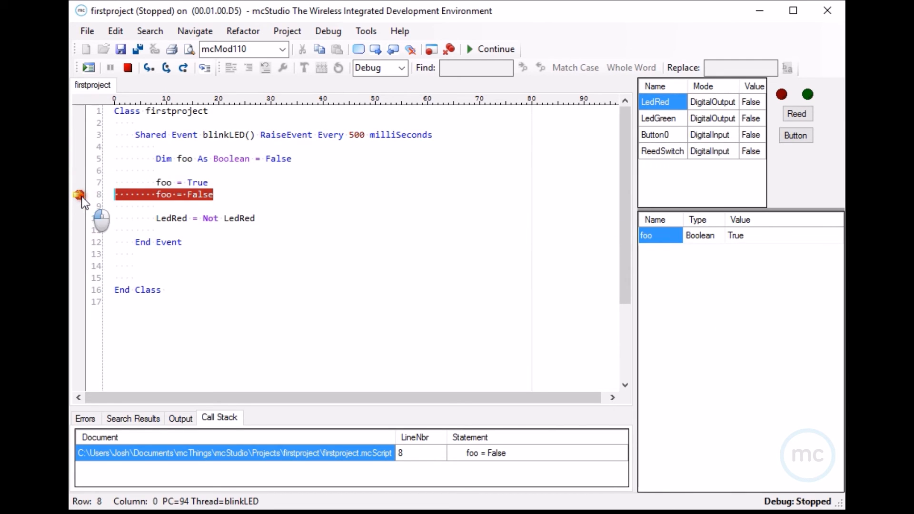
# - Remove the breakpoints on the foo assignment lines and resume running
pyautogui.click(491, 49)
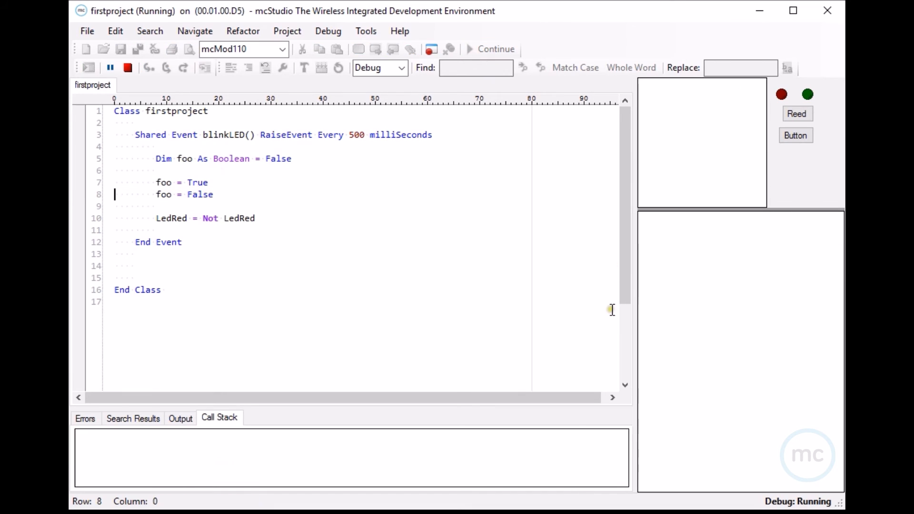
pyautogui.moveTo(602, 315)
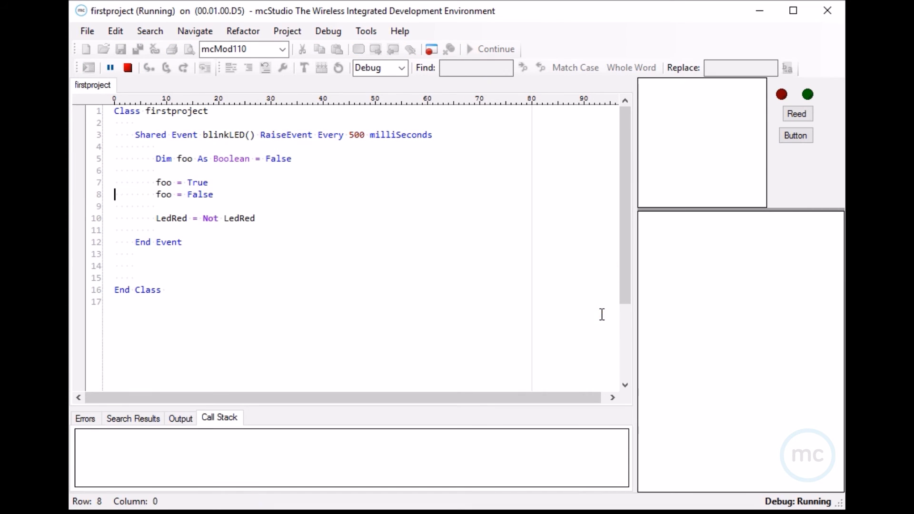
pyautogui.moveTo(413, 322)
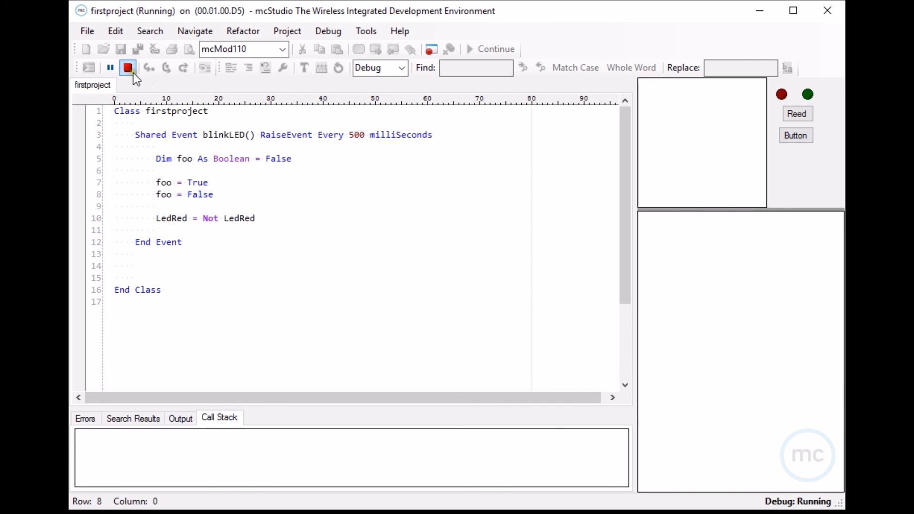
pyautogui.moveTo(128, 68)
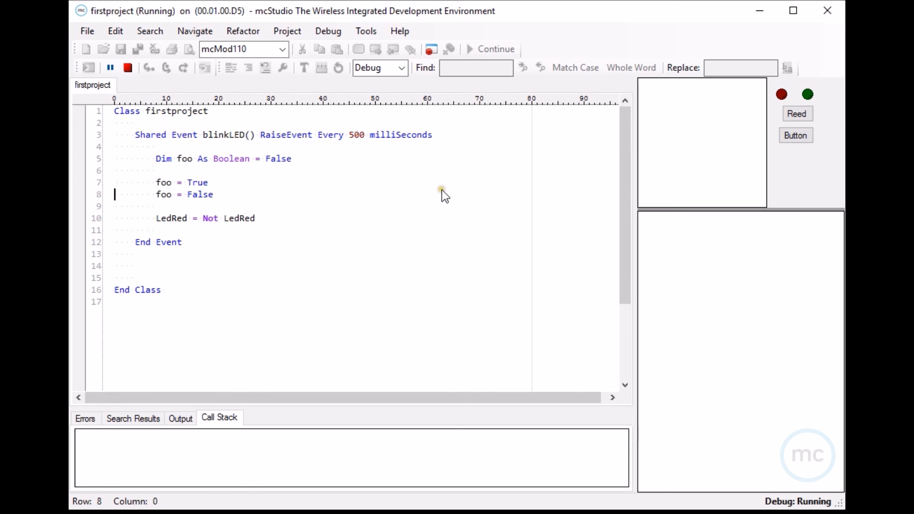
# - Stop debugging with the red Stop button on the debug toolbar
pyautogui.click(127, 67)
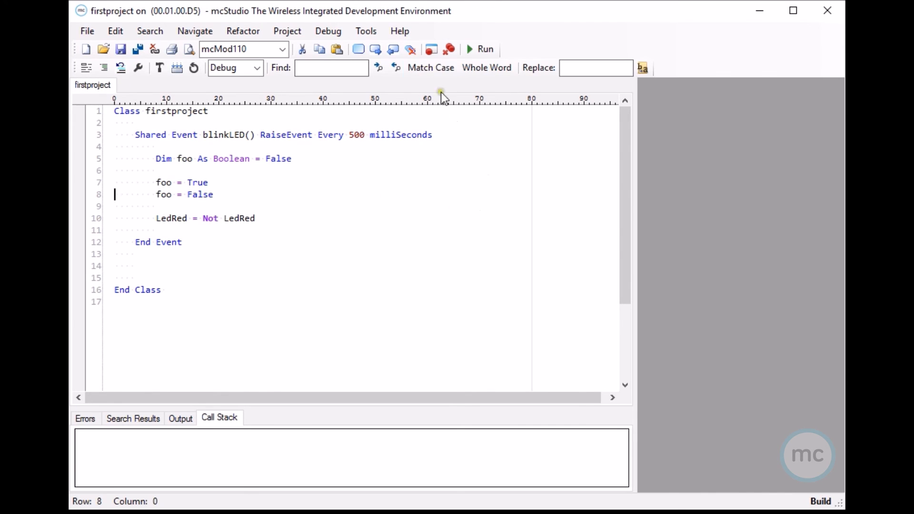
pyautogui.moveTo(466, 286)
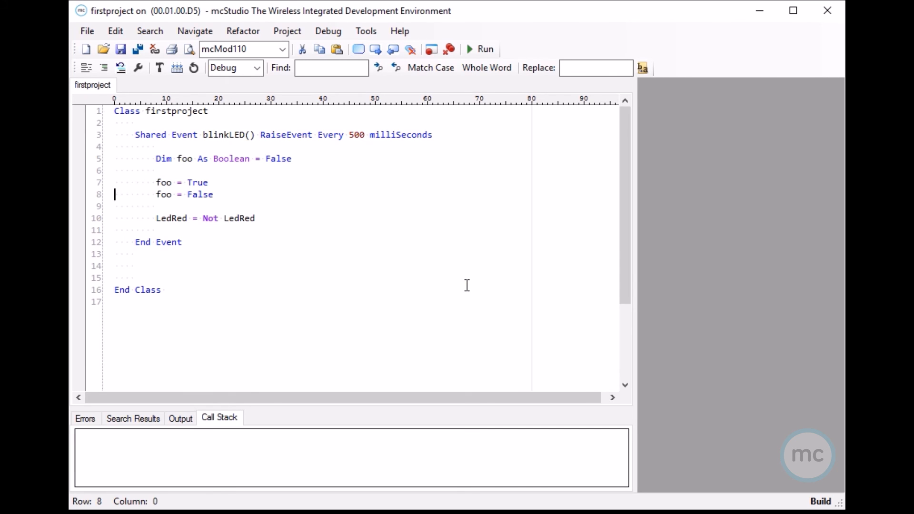
pyautogui.moveTo(159, 67)
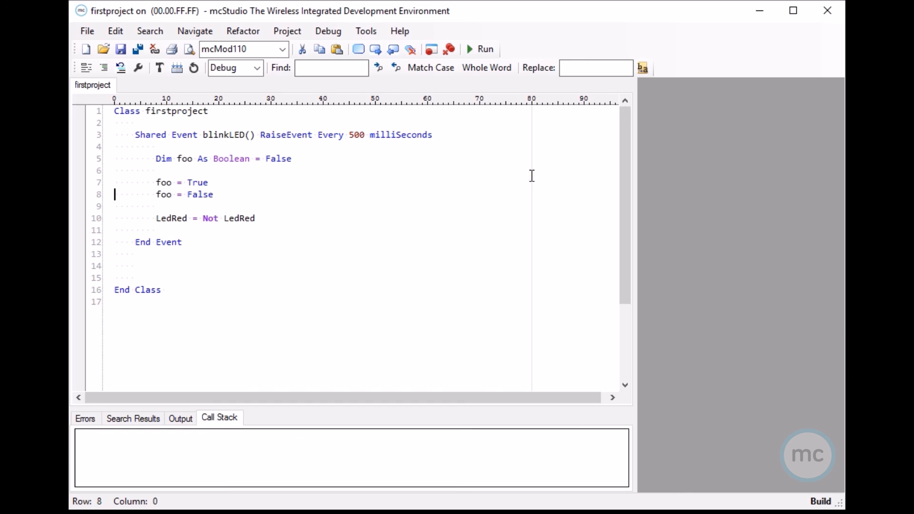
pyautogui.moveTo(523, 172)
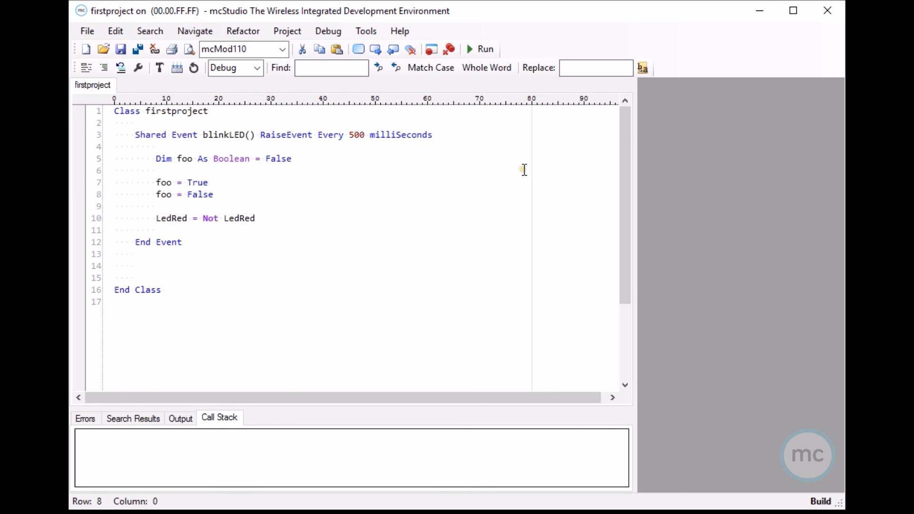
pyautogui.moveTo(138, 7)
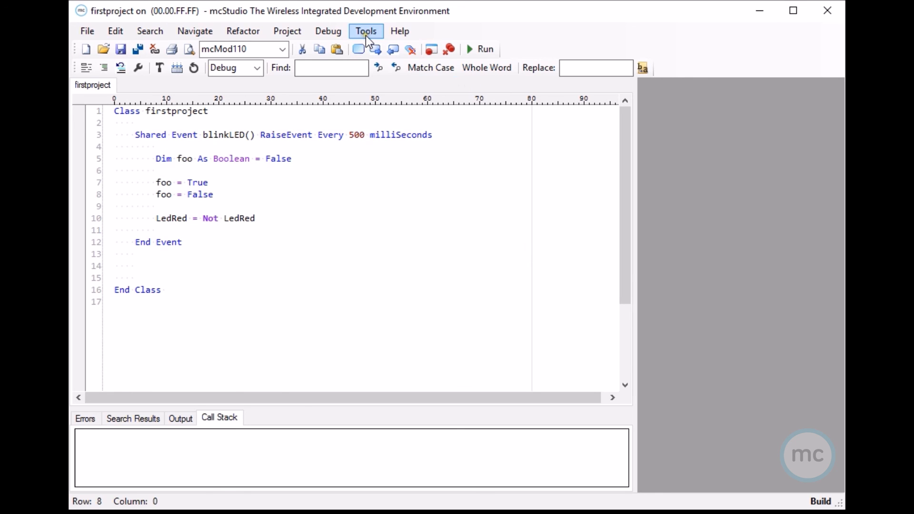
pyautogui.moveTo(814, 288)
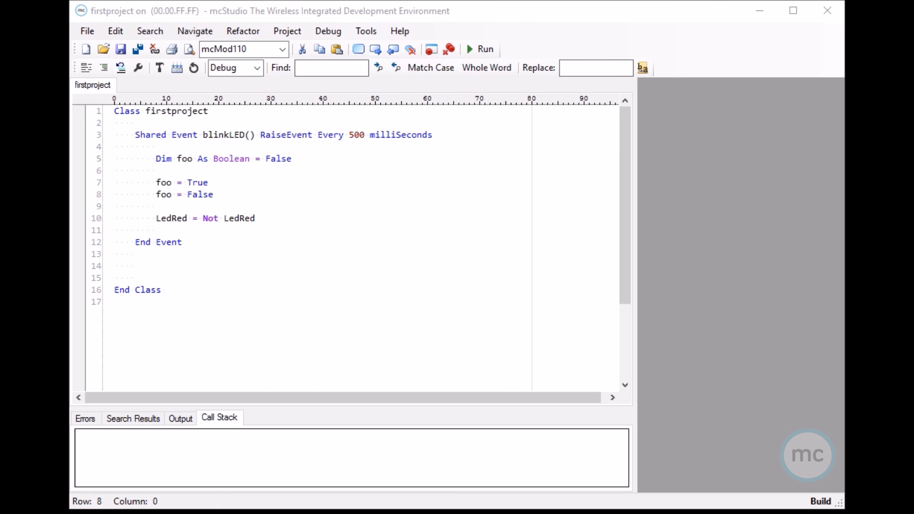
pyautogui.moveTo(481, 200)
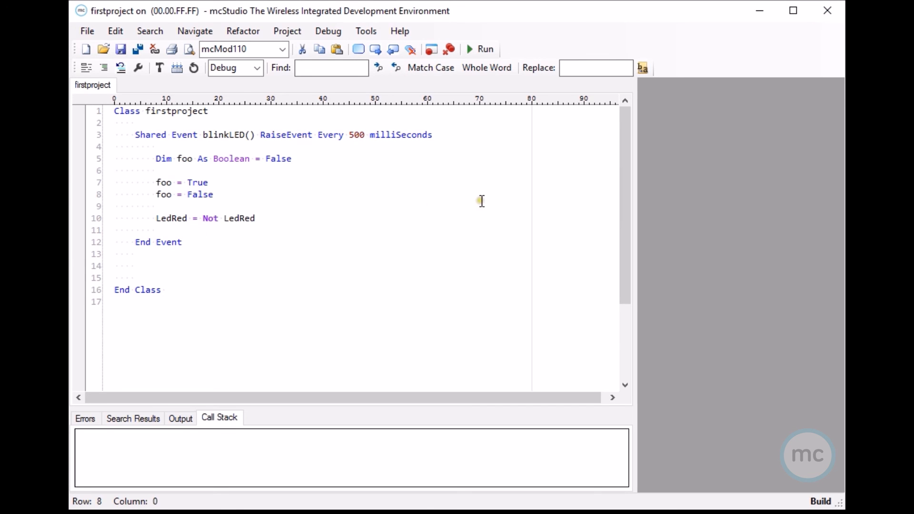
pyautogui.moveTo(481, 184)
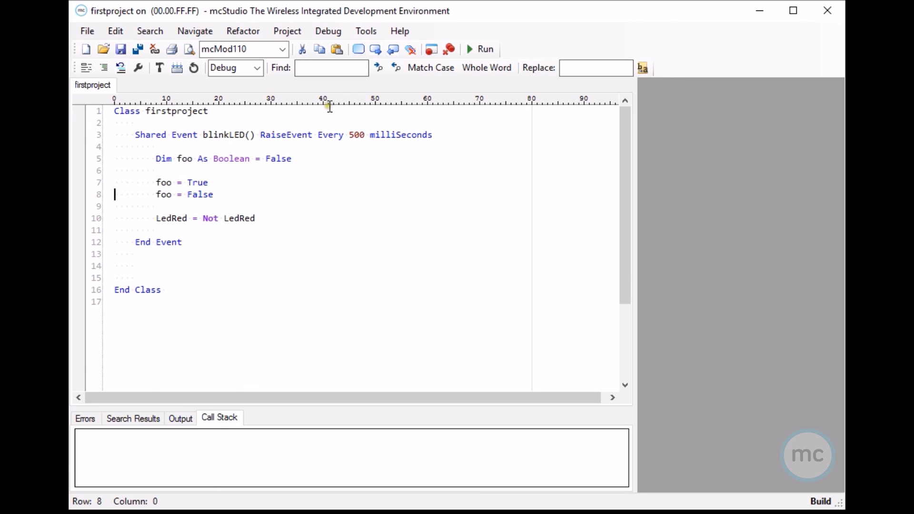
pyautogui.moveTo(209, 99)
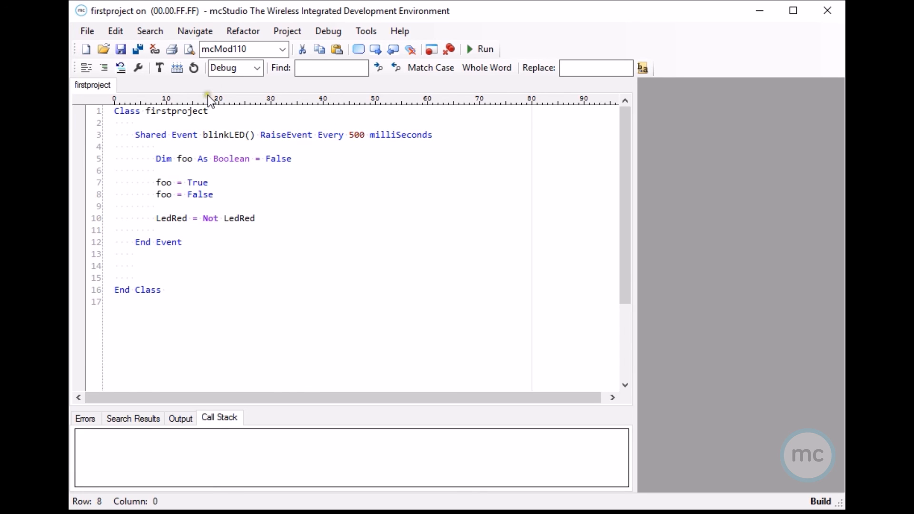